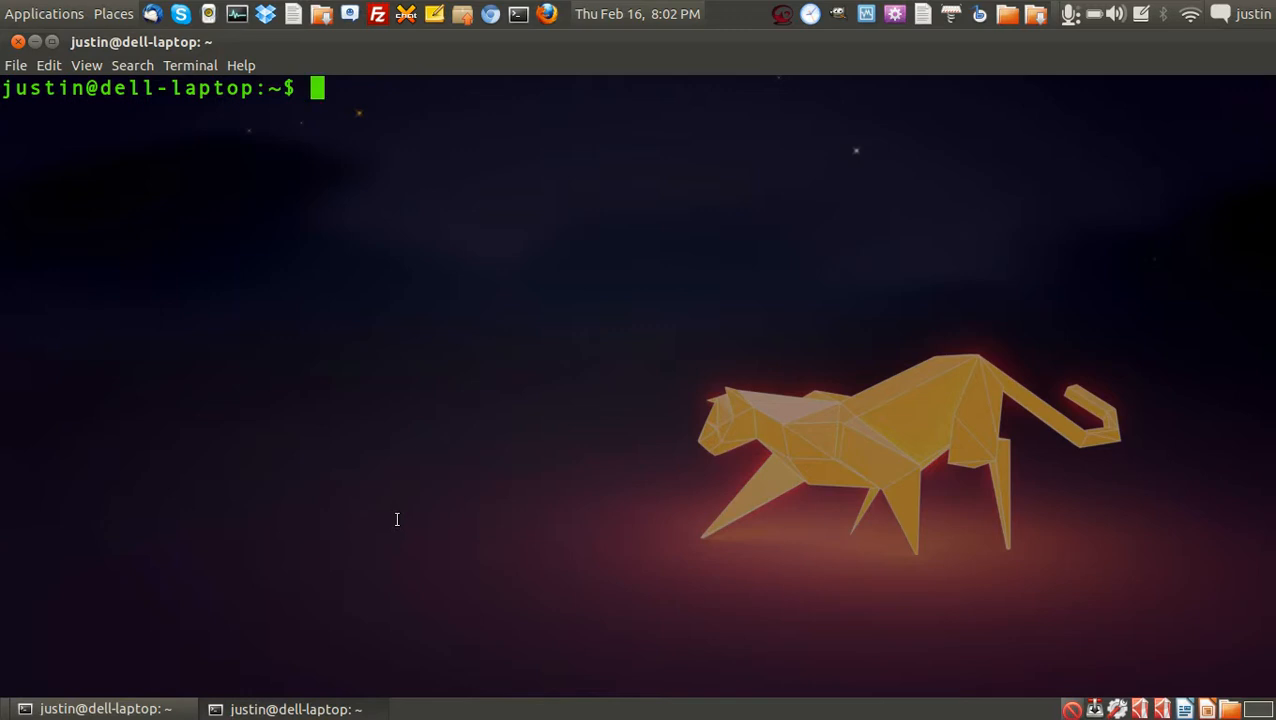
# Step: Change into the /sbin directory with 'cd /sbin'
pyautogui.write('cd /')
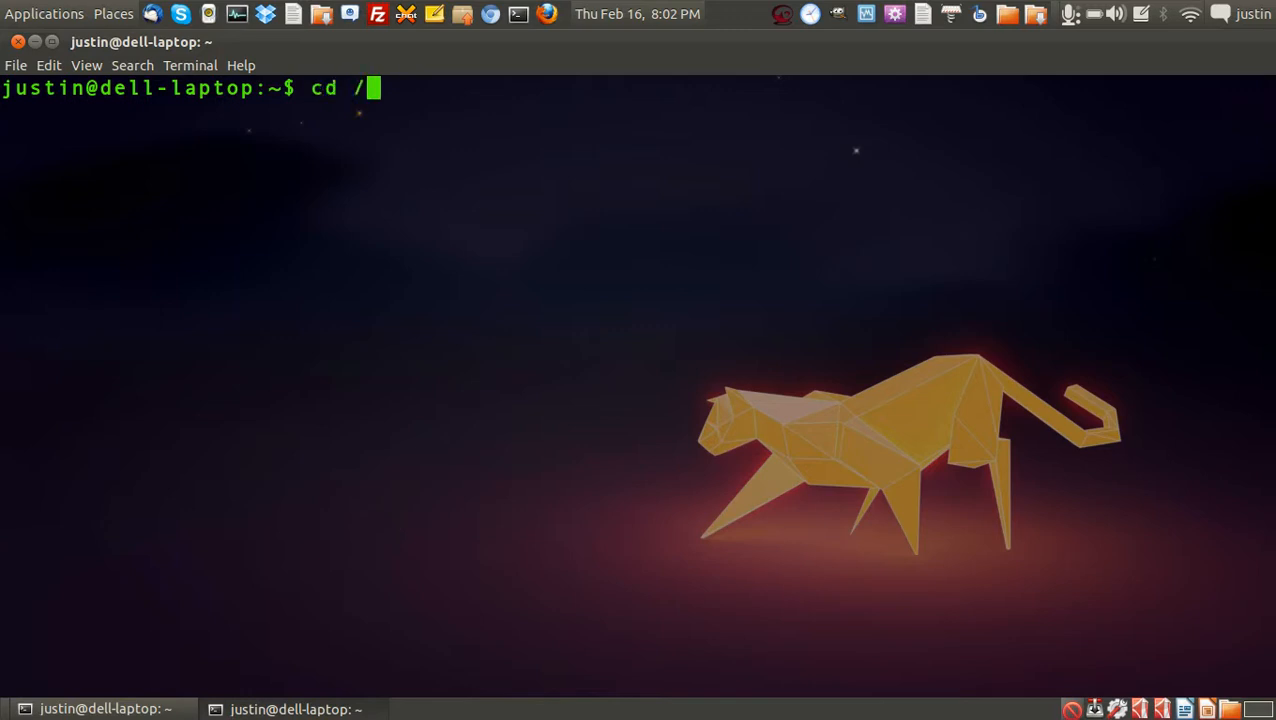
pyautogui.write('sbin')
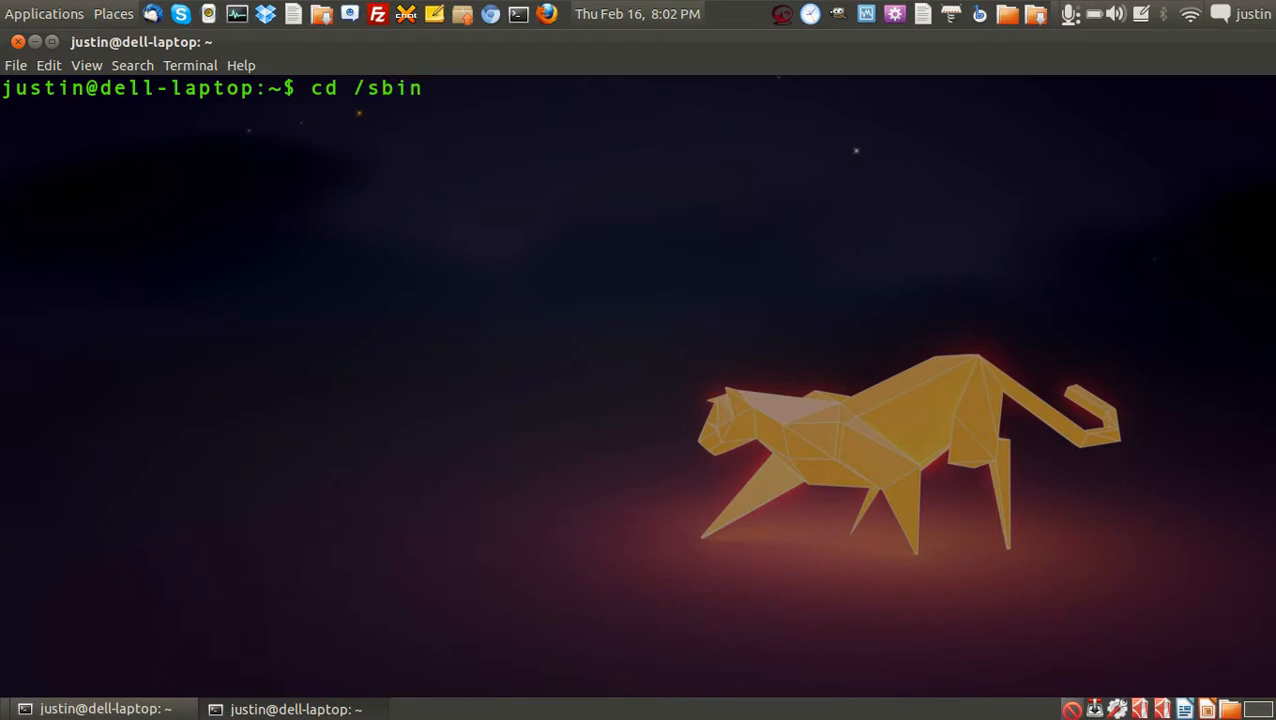
pyautogui.press('Return')
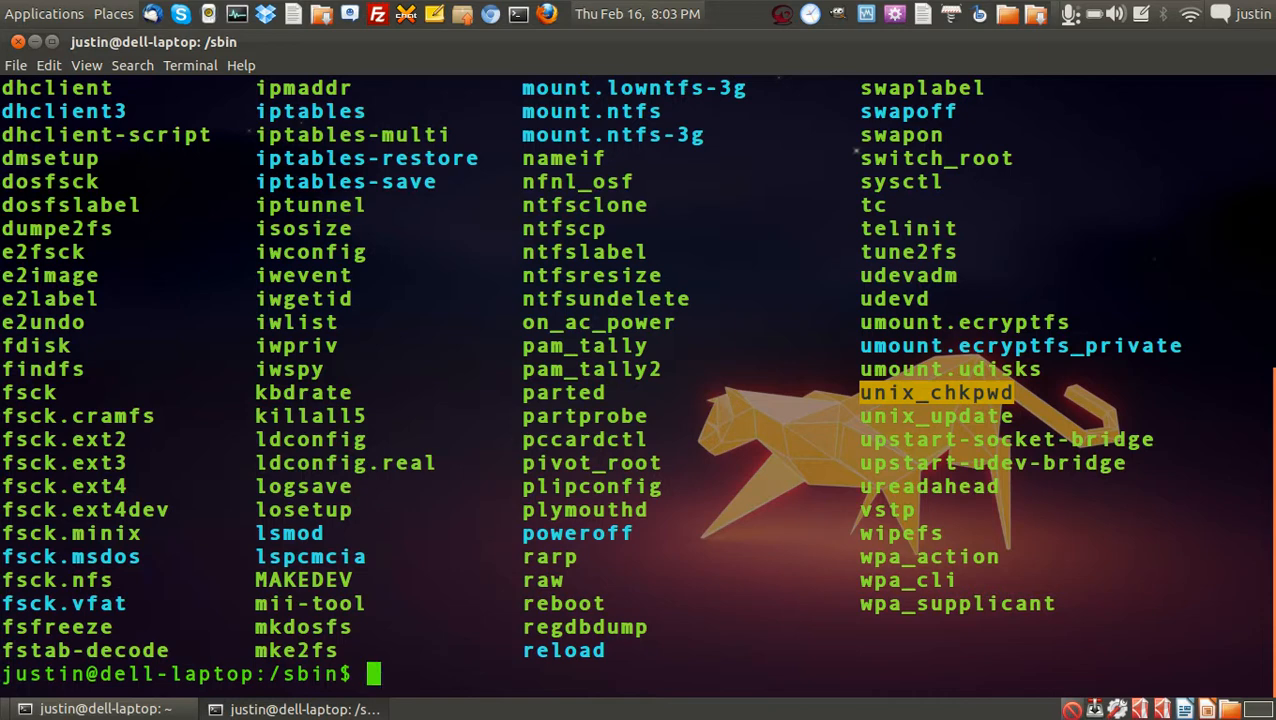
pyautogui.moveTo(424, 524)
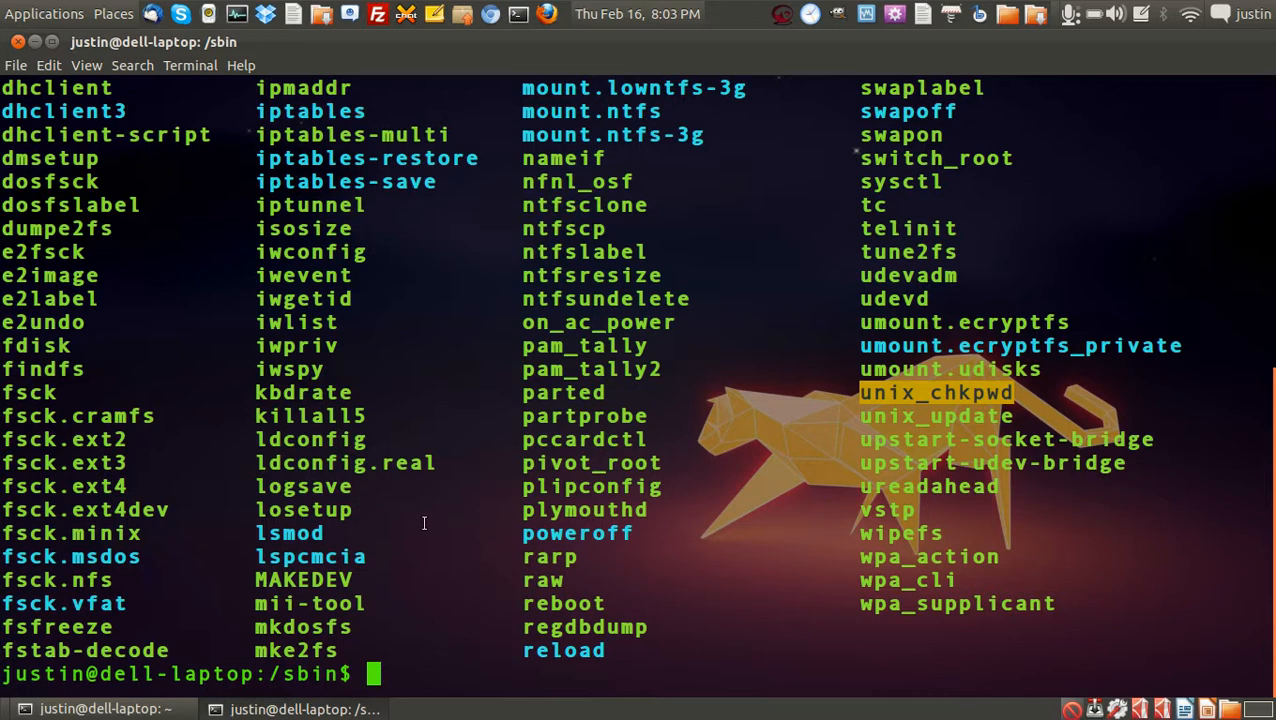
pyautogui.moveTo(476, 544)
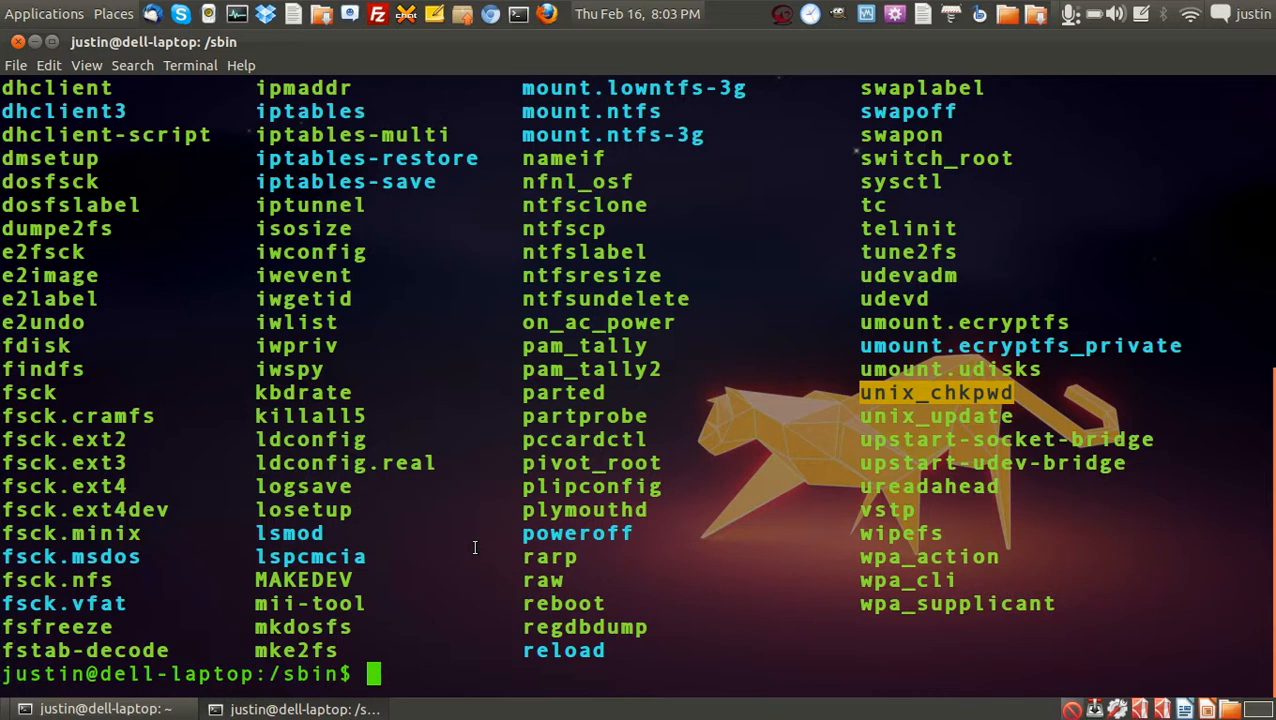
pyautogui.moveTo(464, 608)
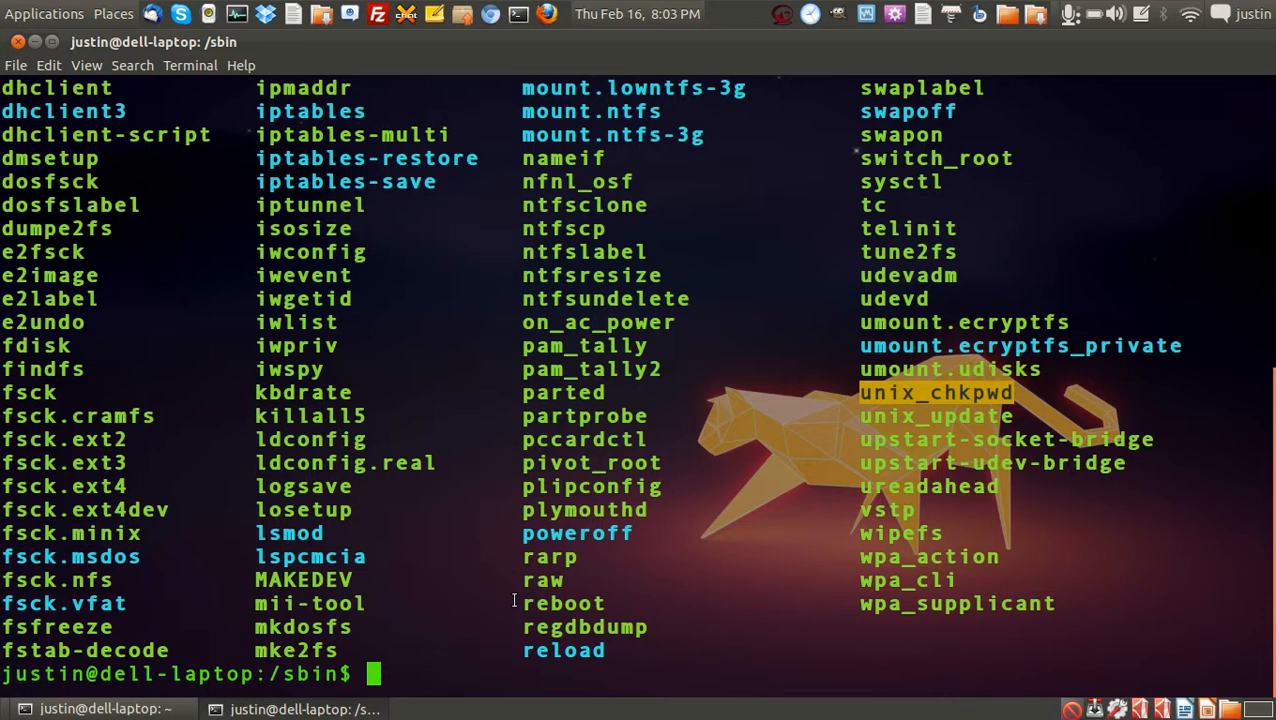
# Step: Begin entering the next command 'if' at the /sbin prompt after the listing
pyautogui.write('if')
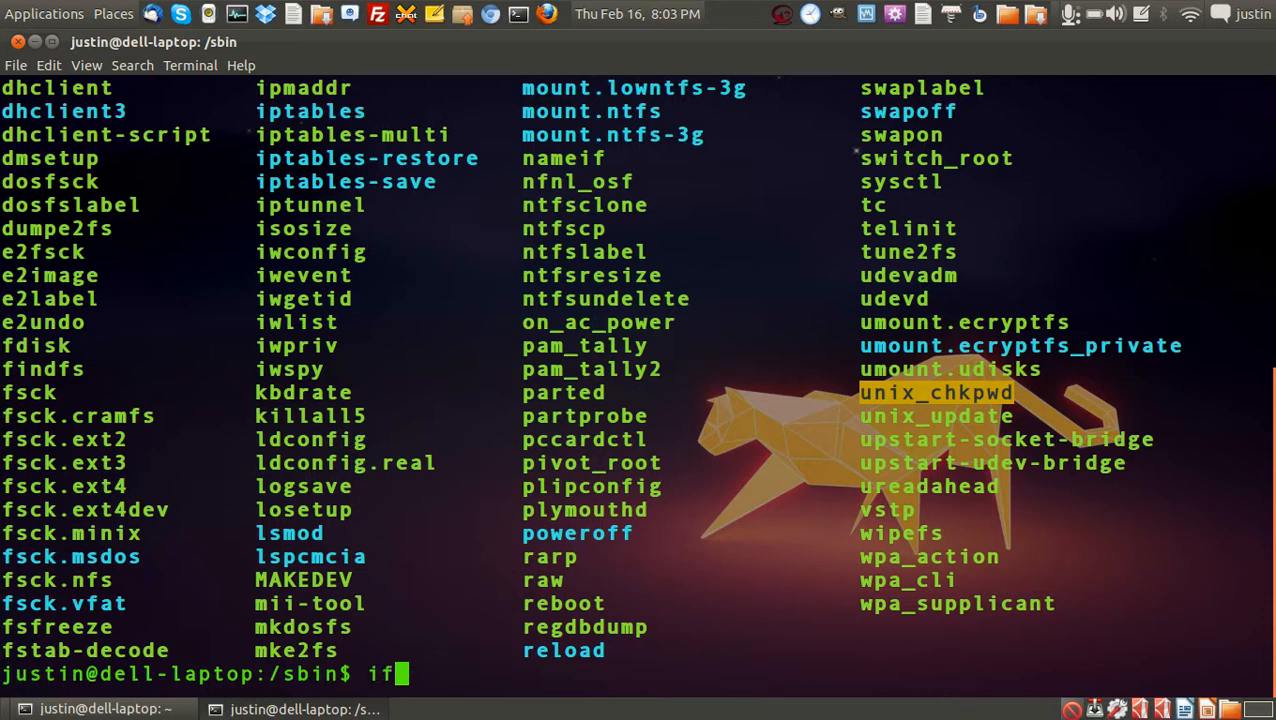
# Step: Run 'ifconfig' to report the lo and wlan0 network interfaces
pyautogui.write('config')
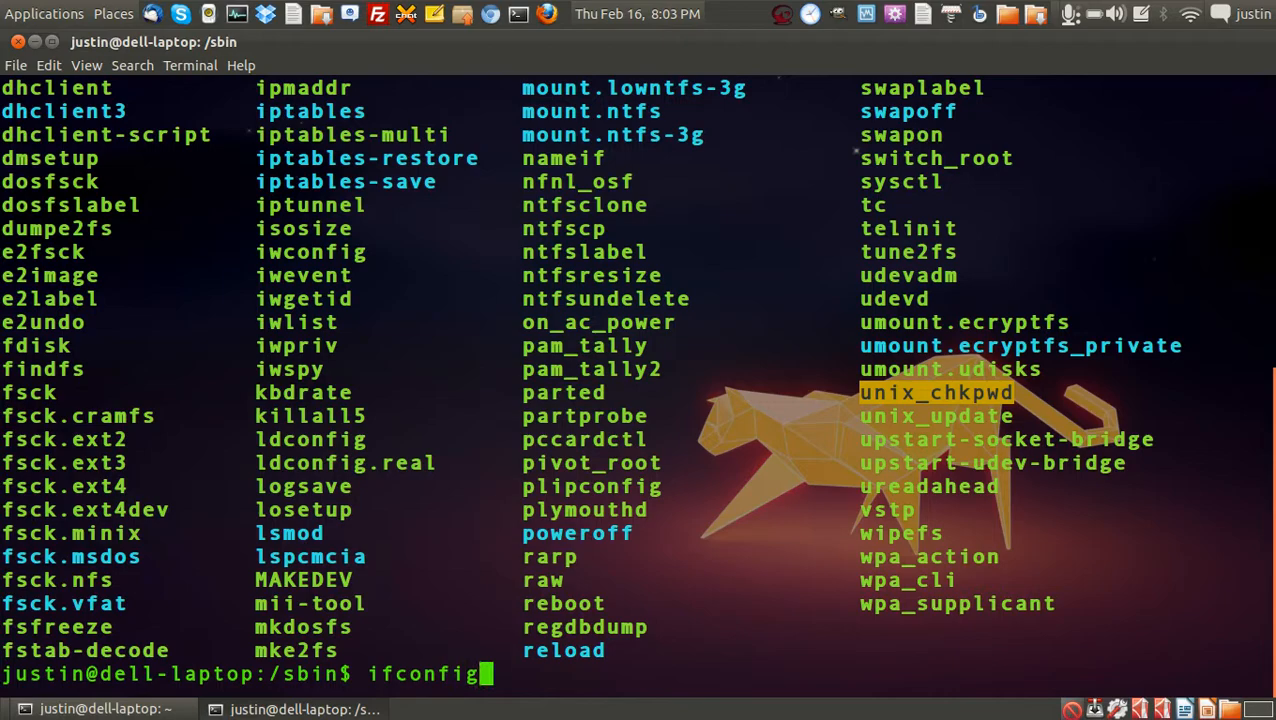
pyautogui.moveTo(484, 672)
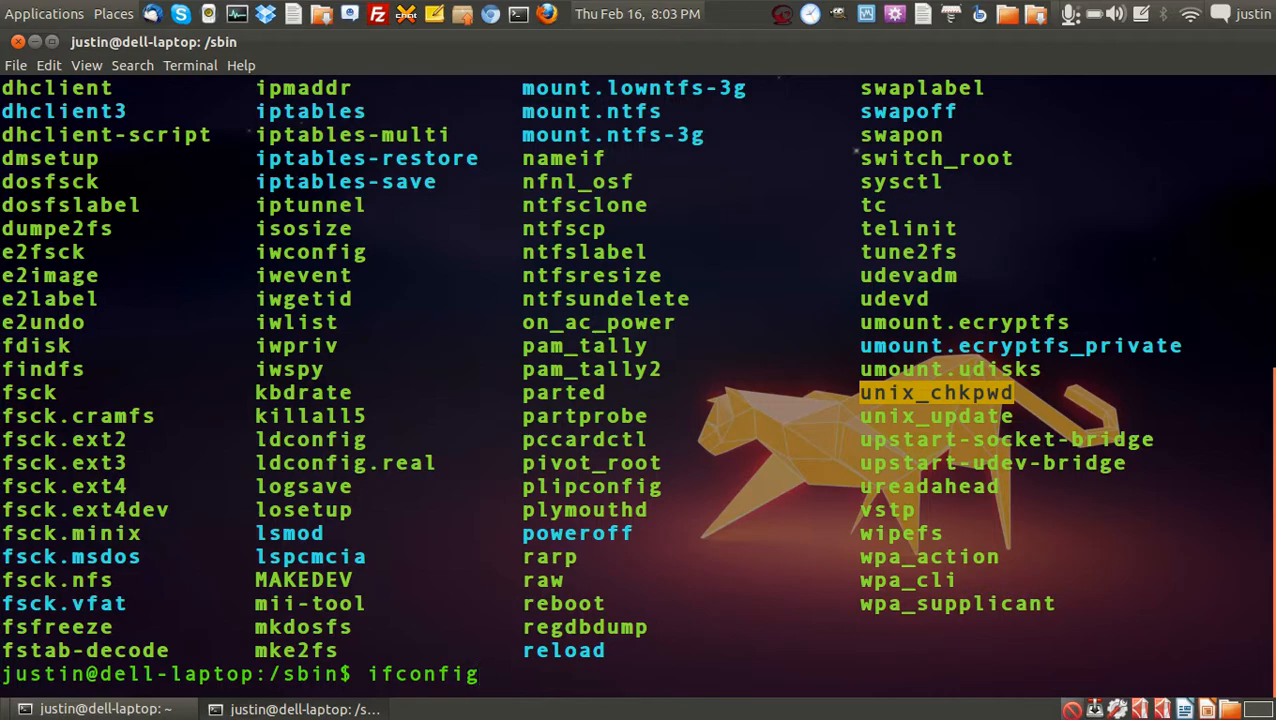
pyautogui.press('Return')
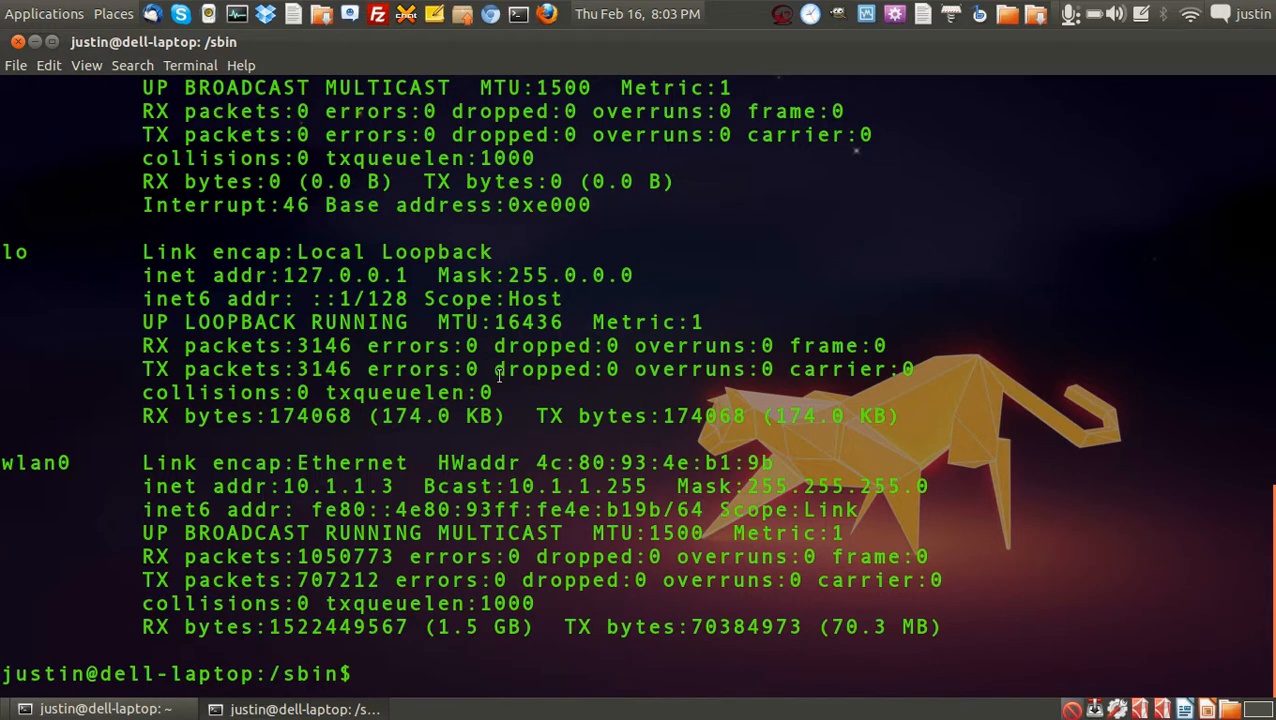
pyautogui.moveTo(232, 452)
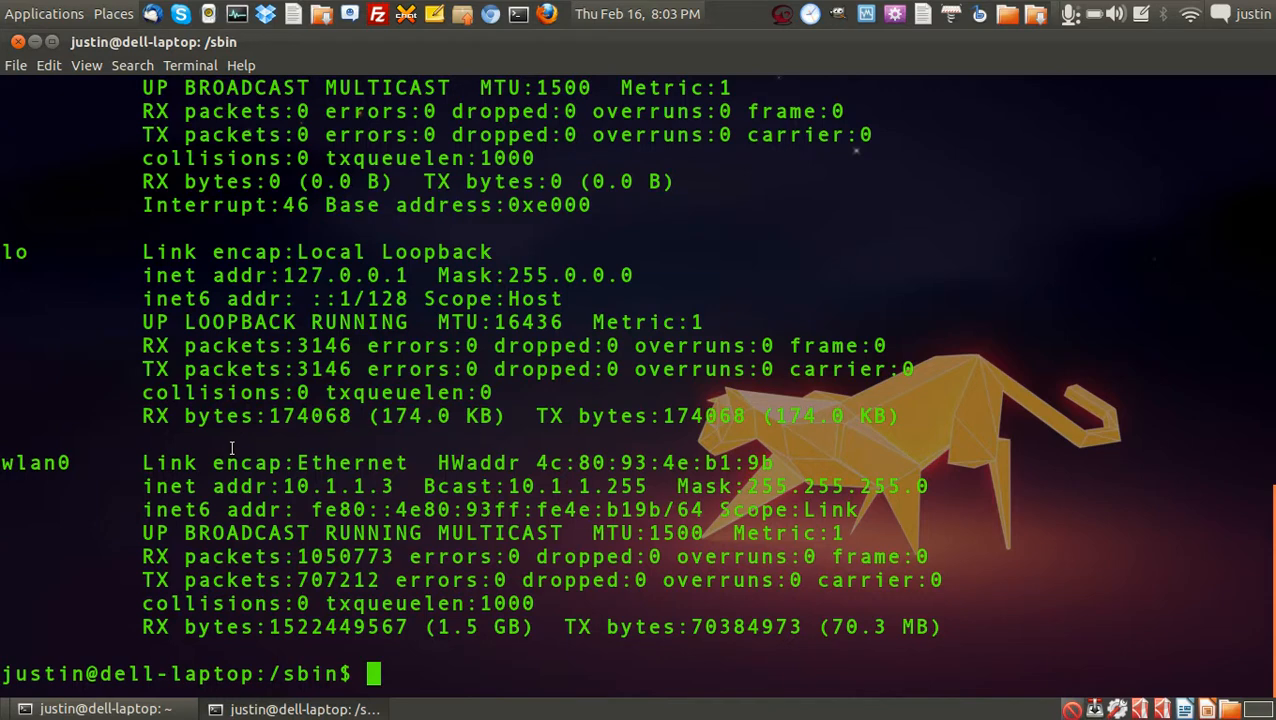
pyautogui.moveTo(320, 536)
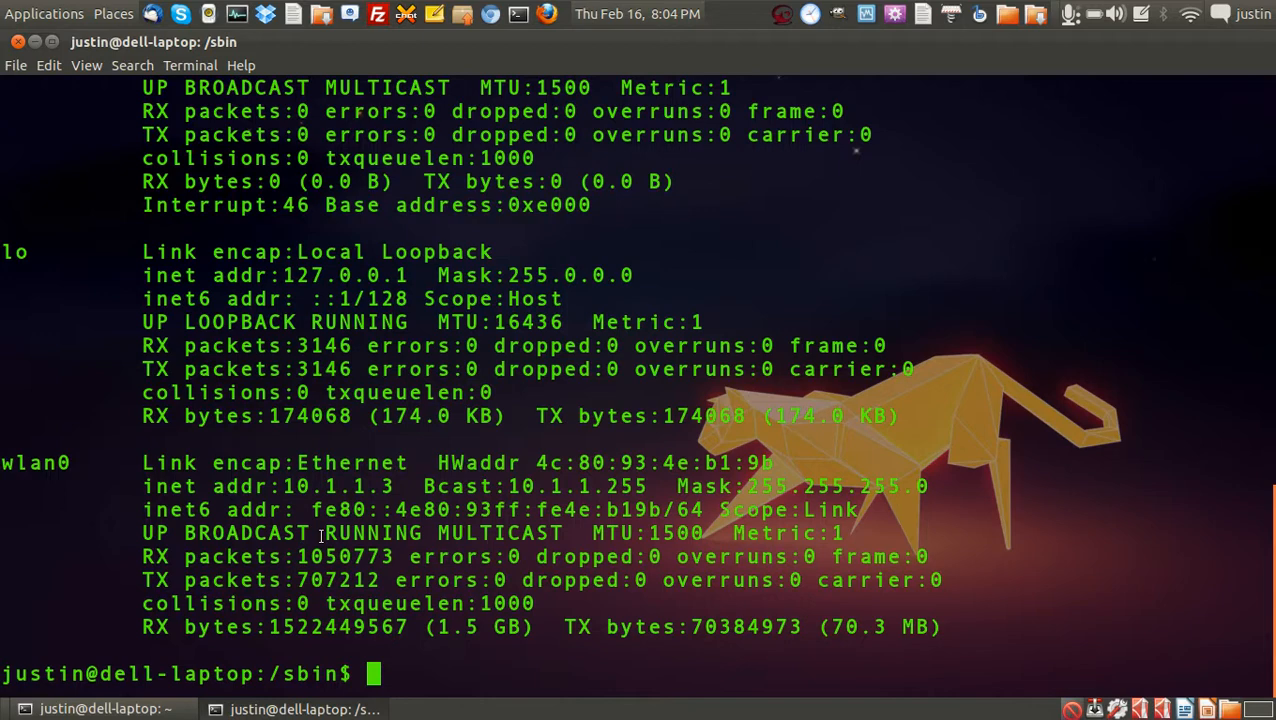
pyautogui.moveTo(308, 438)
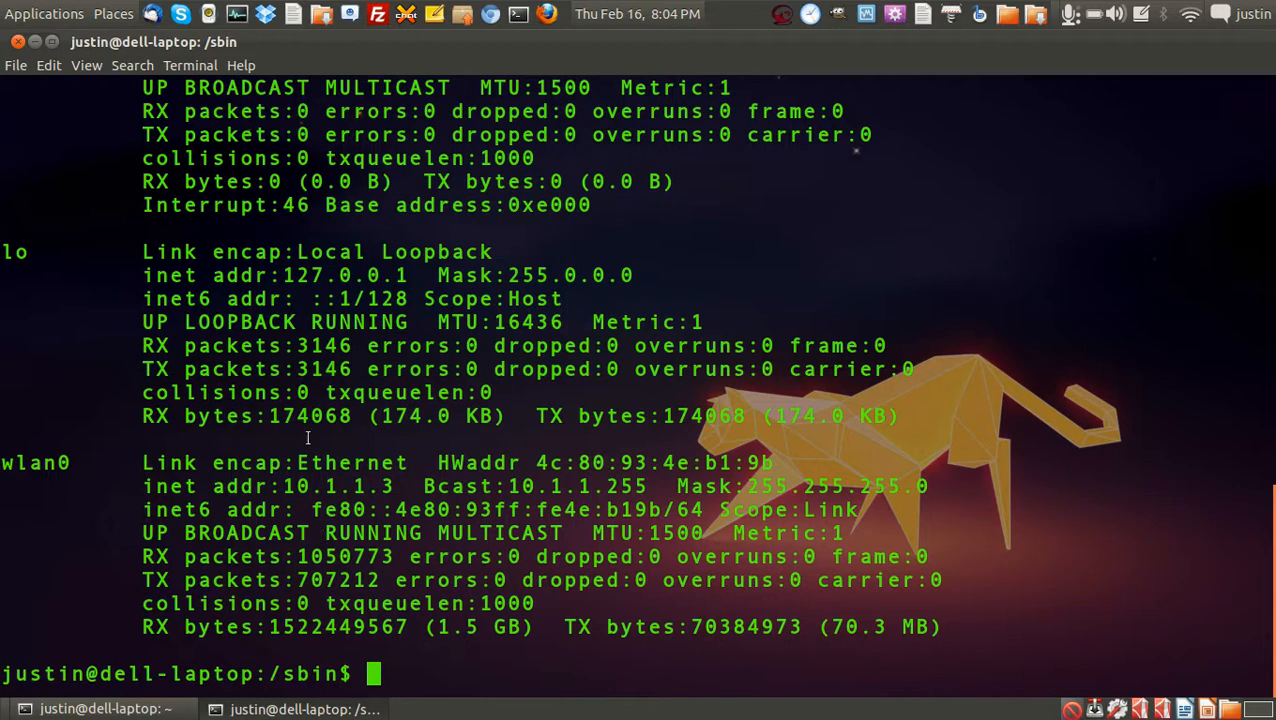